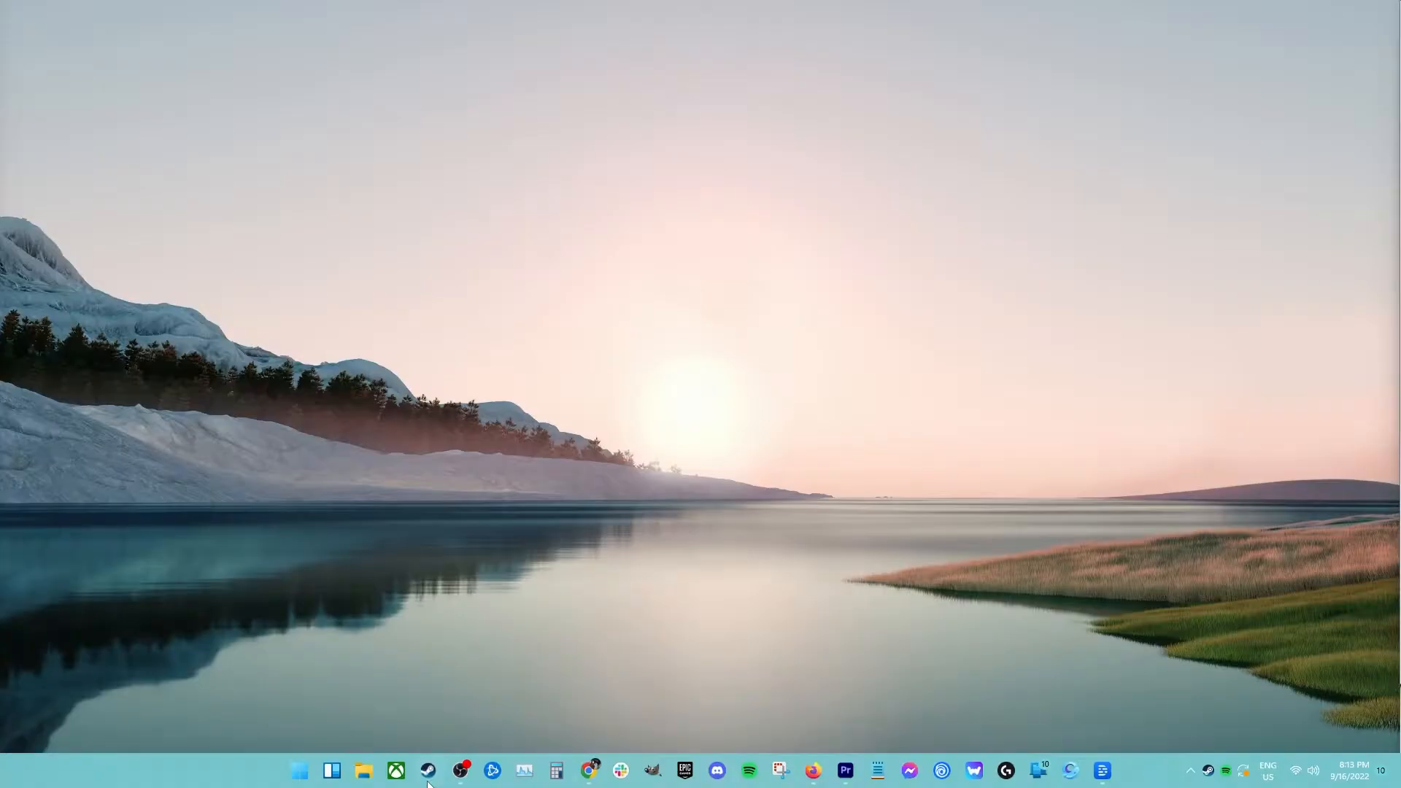
# Launch Steam and reach the In-Game settings page with the Steam Overlay enabled
pyautogui.click(396, 769)
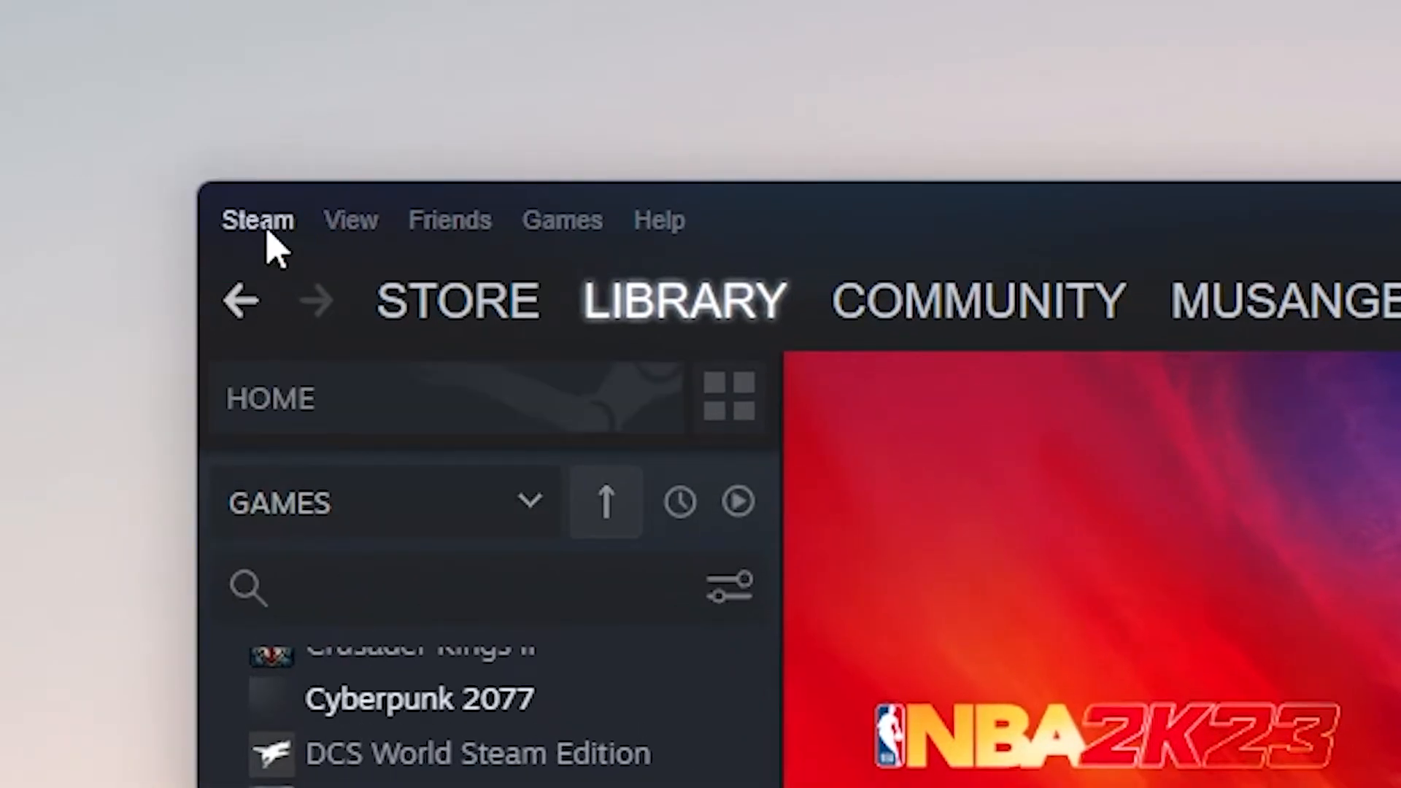
pyautogui.click(257, 221)
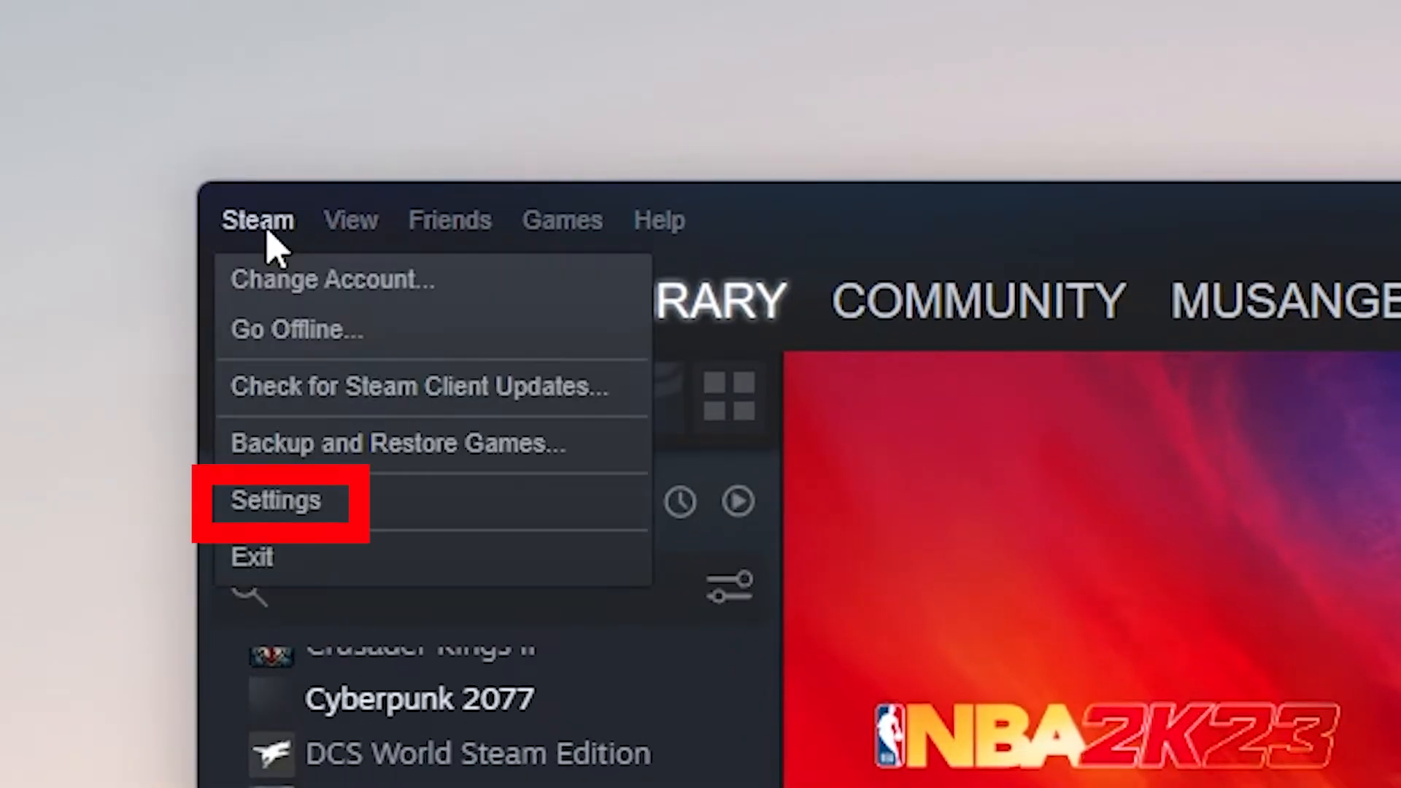
pyautogui.moveTo(278, 264)
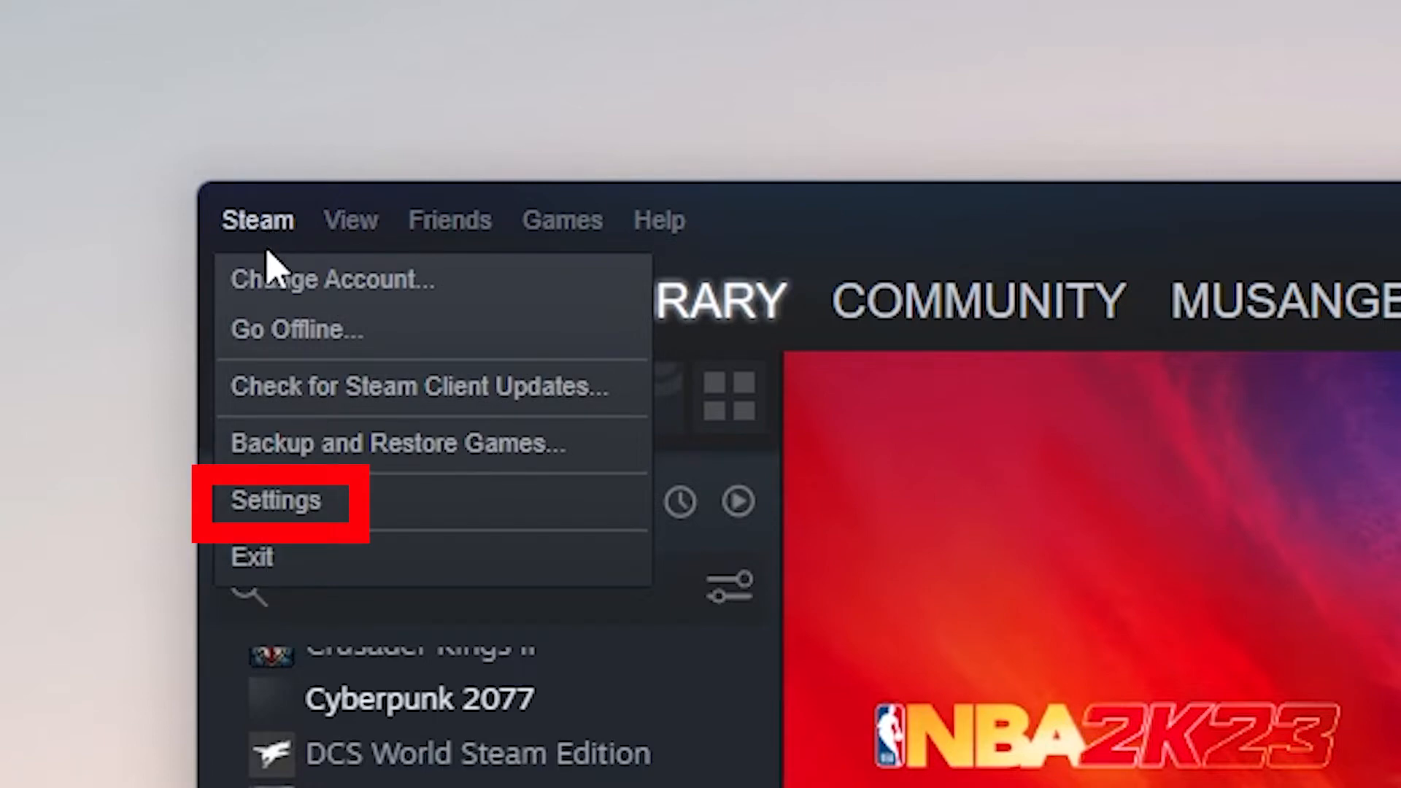
pyautogui.click(276, 499)
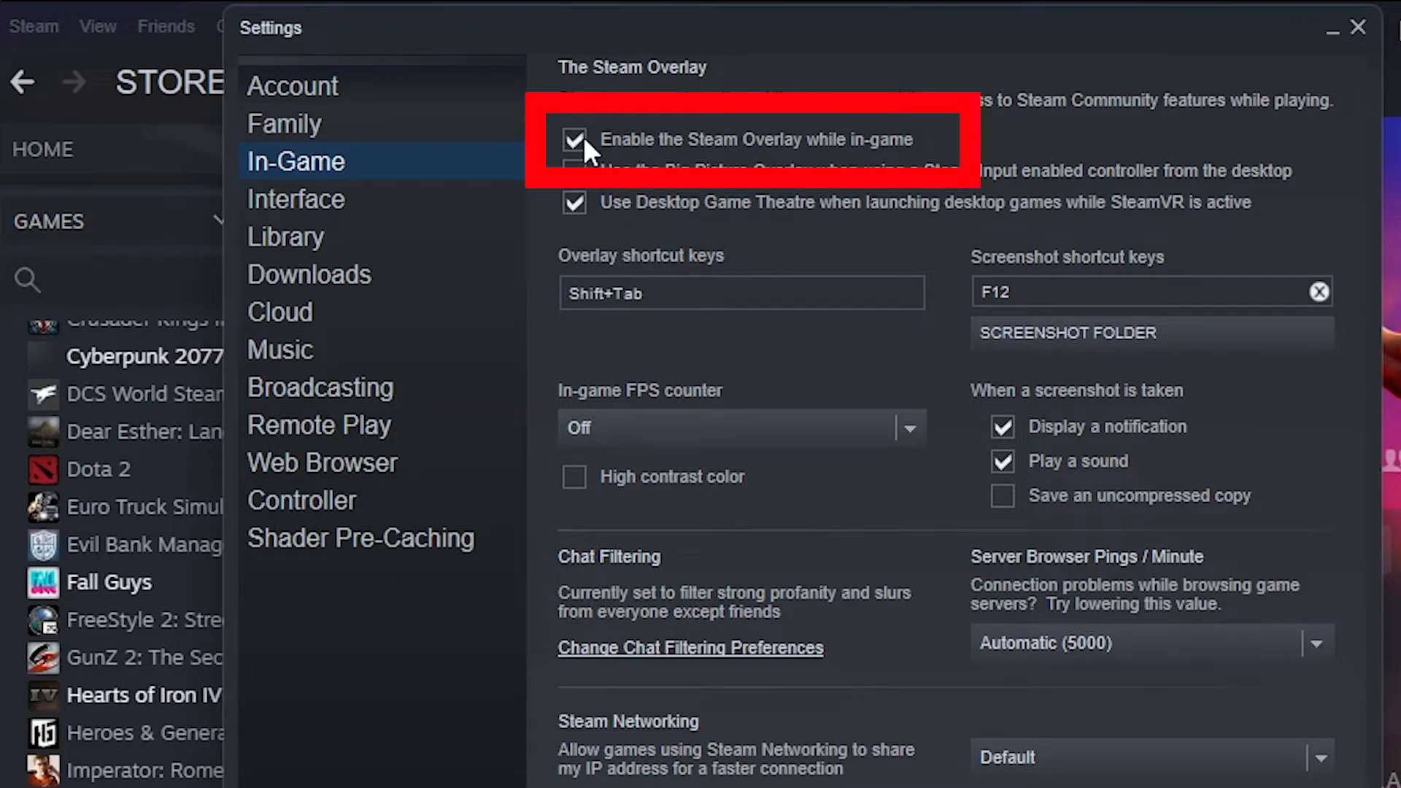
pyautogui.moveTo(921, 157)
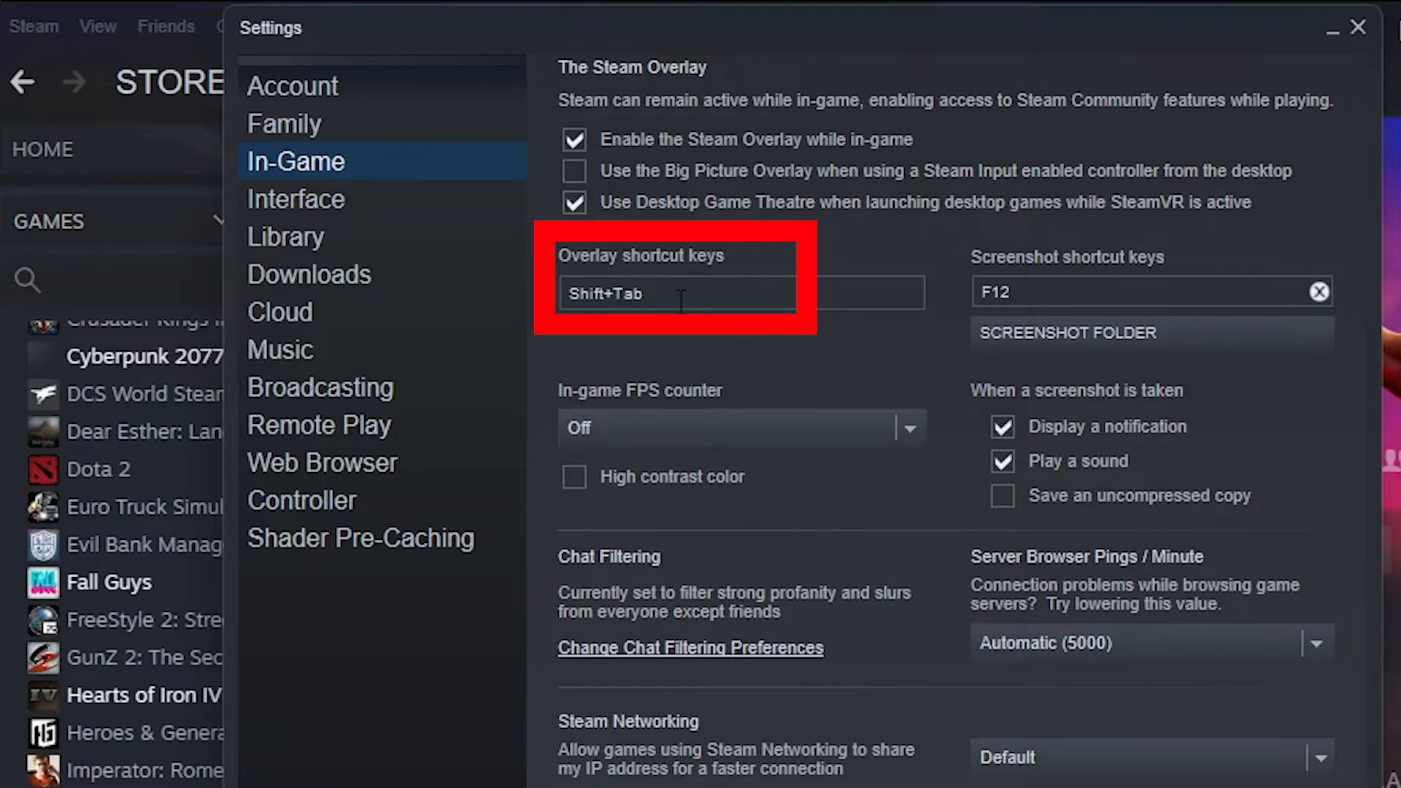
# Close Settings and bring up NBA 2K23's Properties from the Library, showing the General page overlay option
pyautogui.click(635, 153)
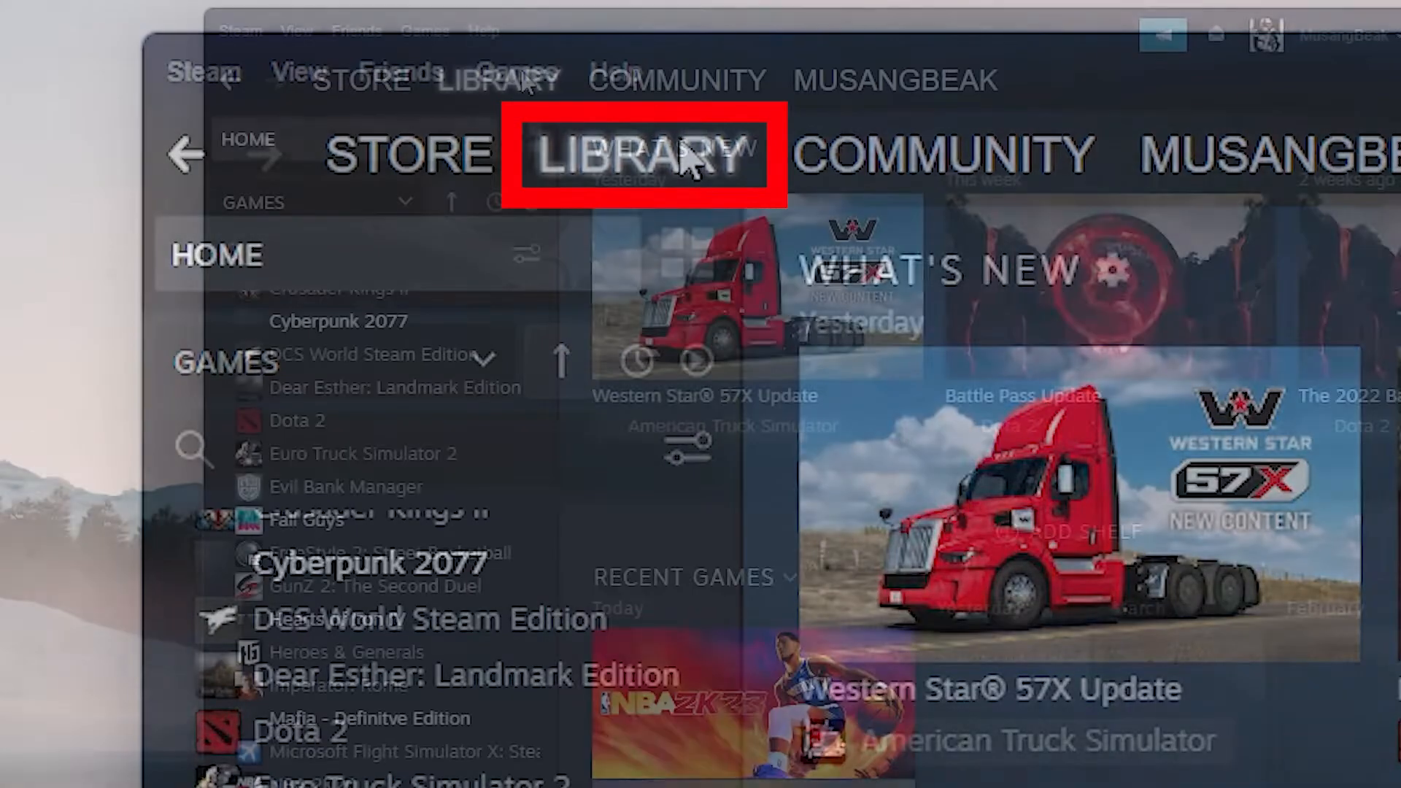
pyautogui.click(499, 79)
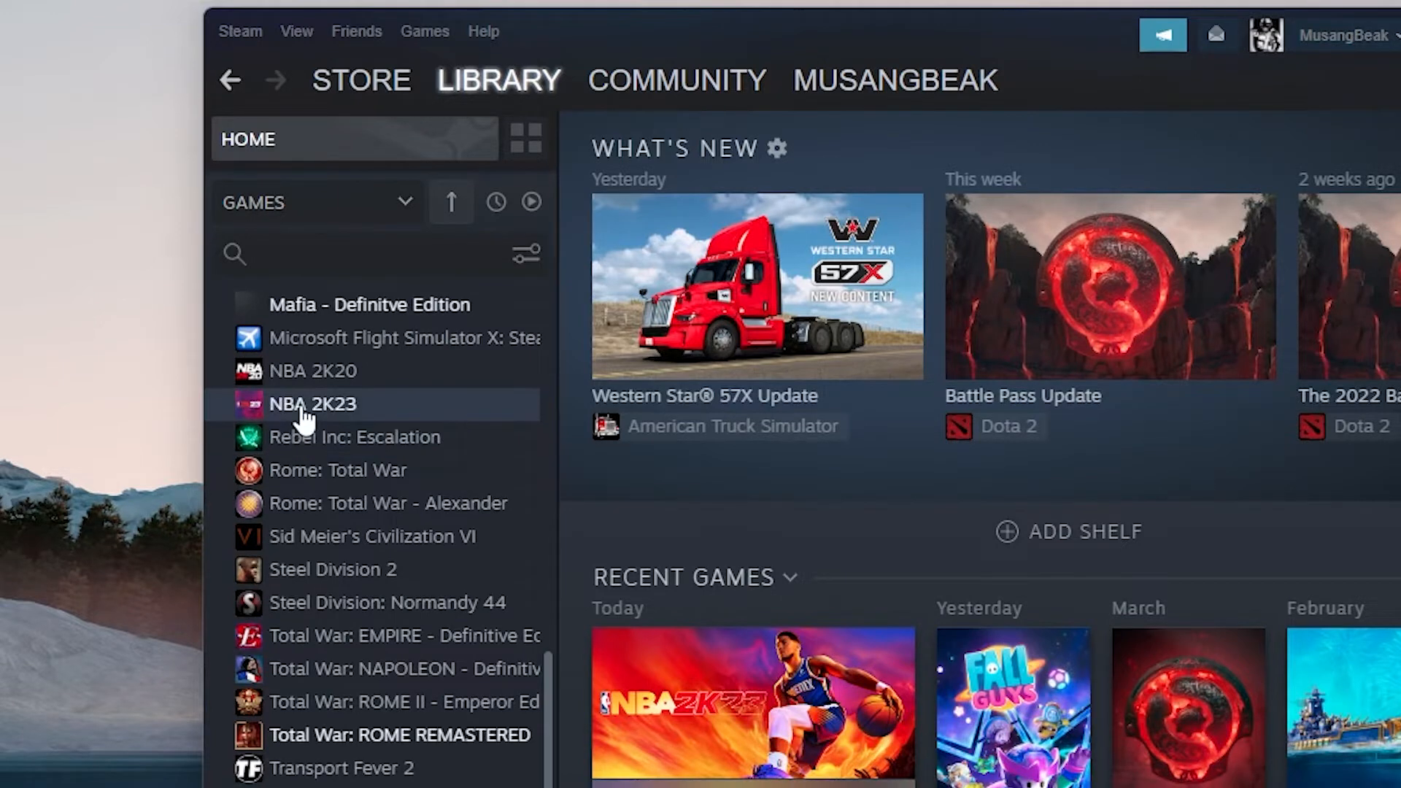
pyautogui.rightClick(312, 405)
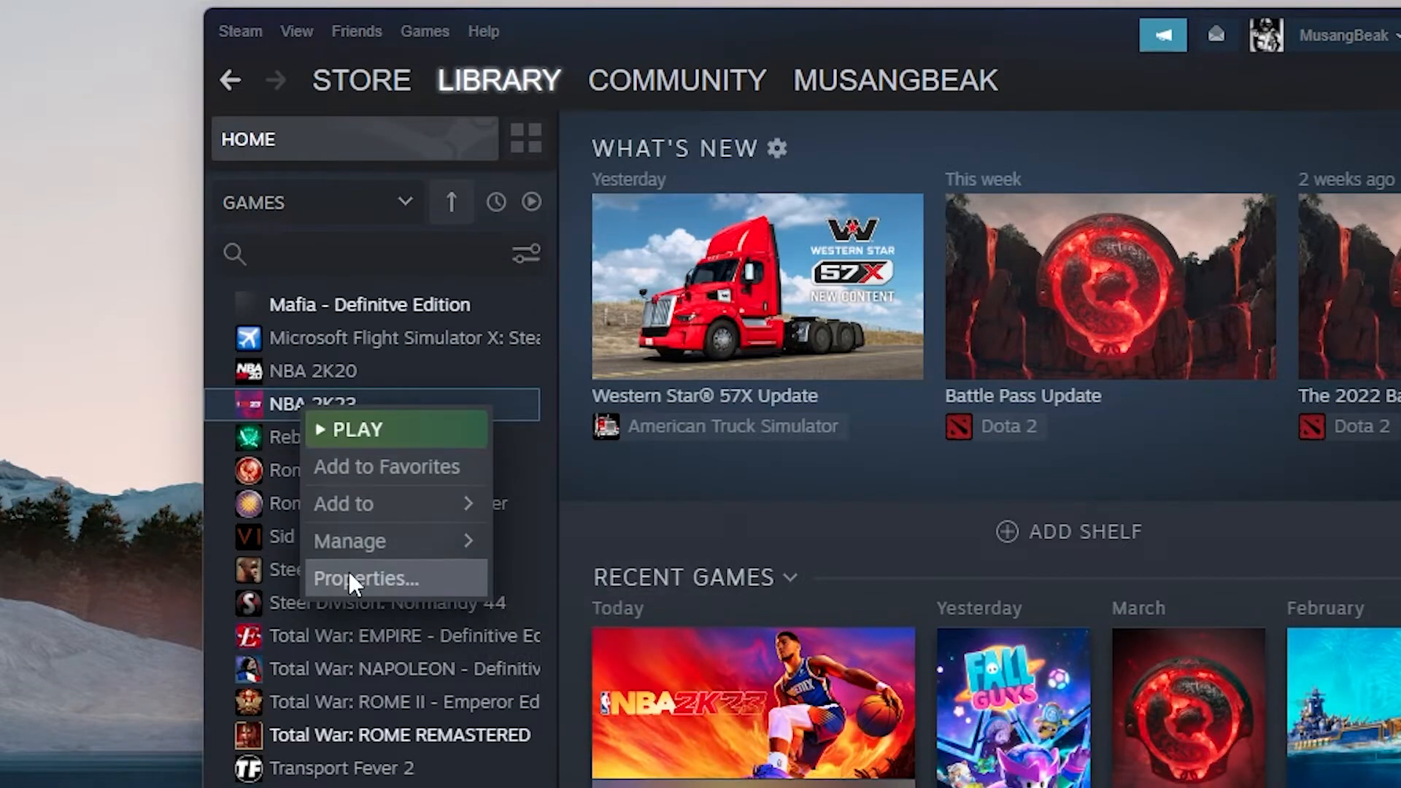
pyautogui.click(365, 578)
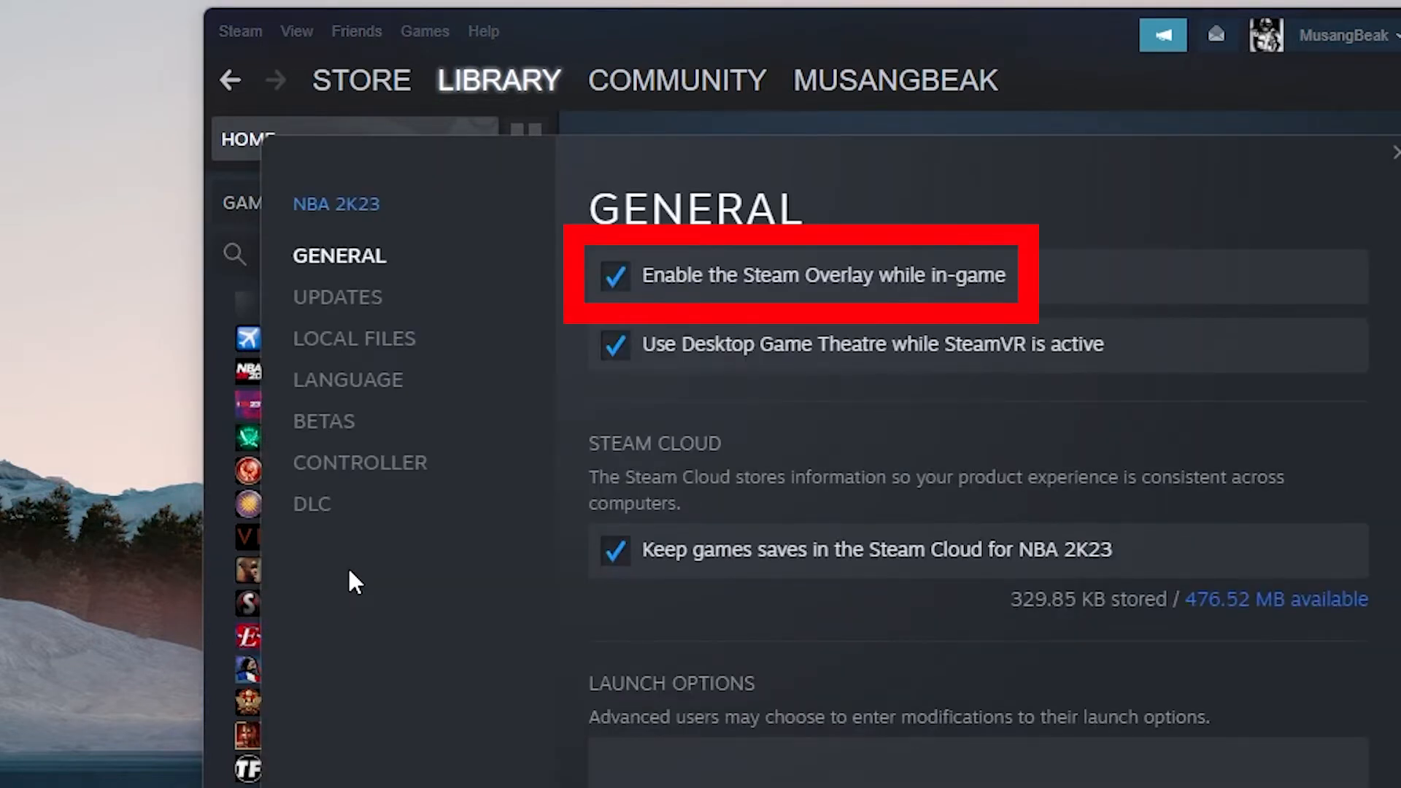
pyautogui.moveTo(822, 291)
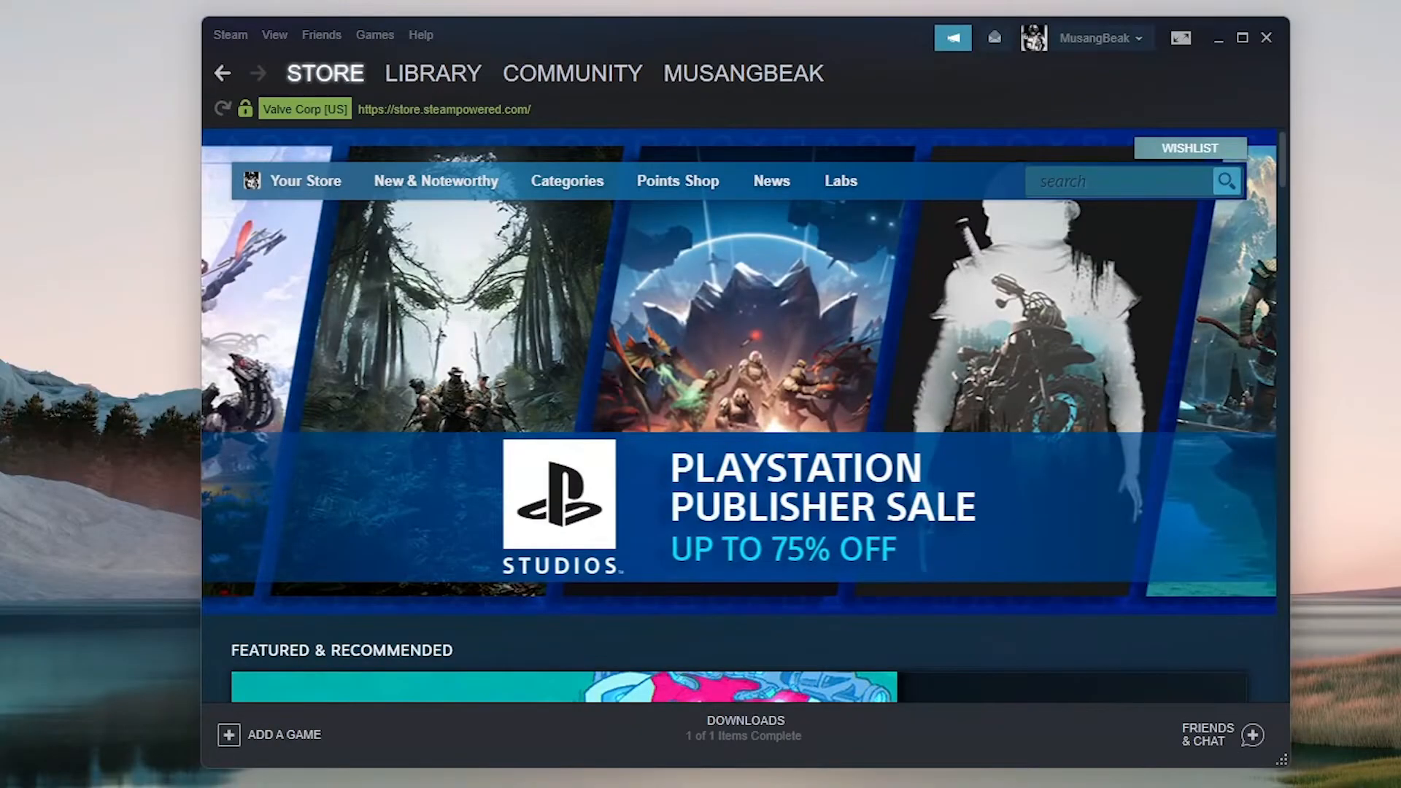
# Reopen NBA 2K23's Properties from the Library on the Local Files page
pyautogui.click(432, 73)
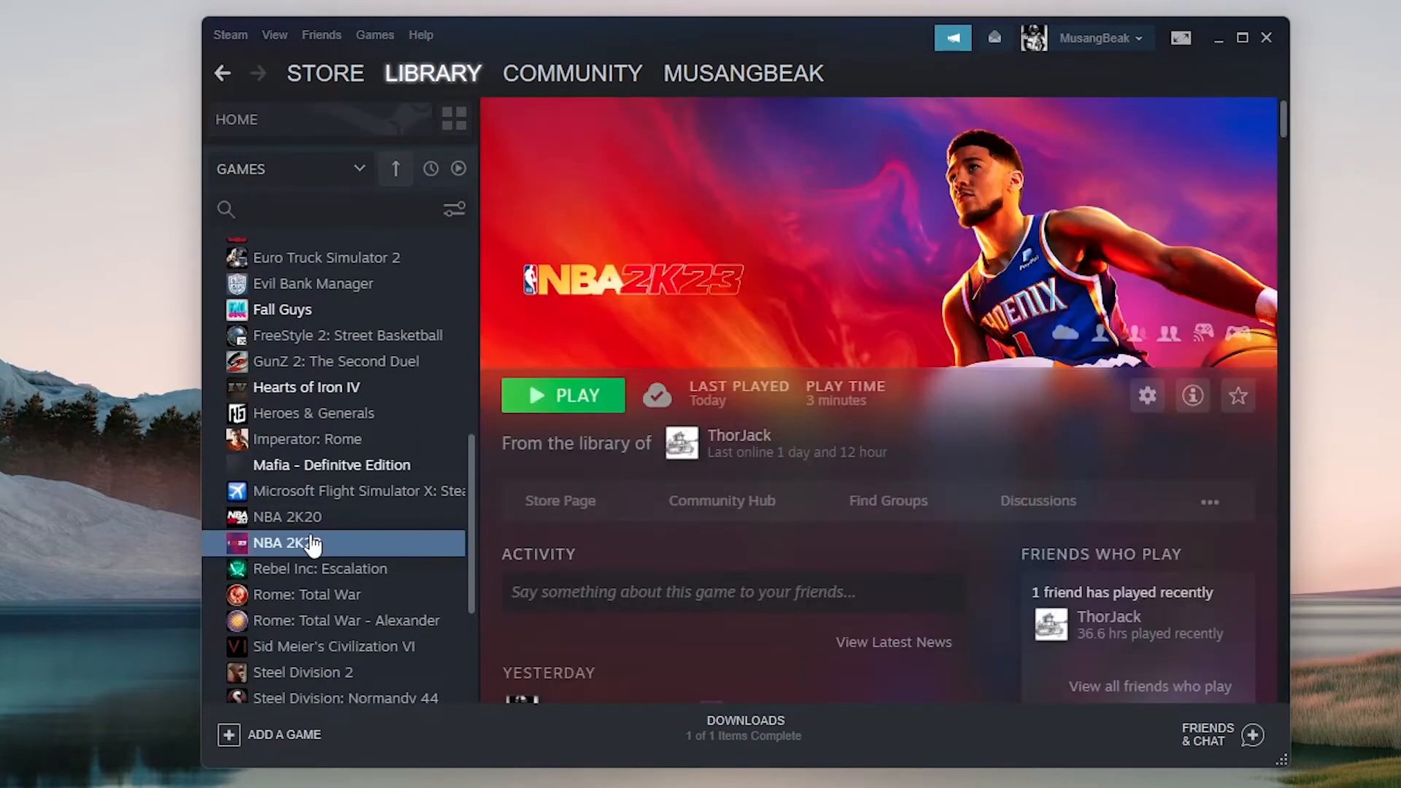
pyautogui.rightClick(286, 543)
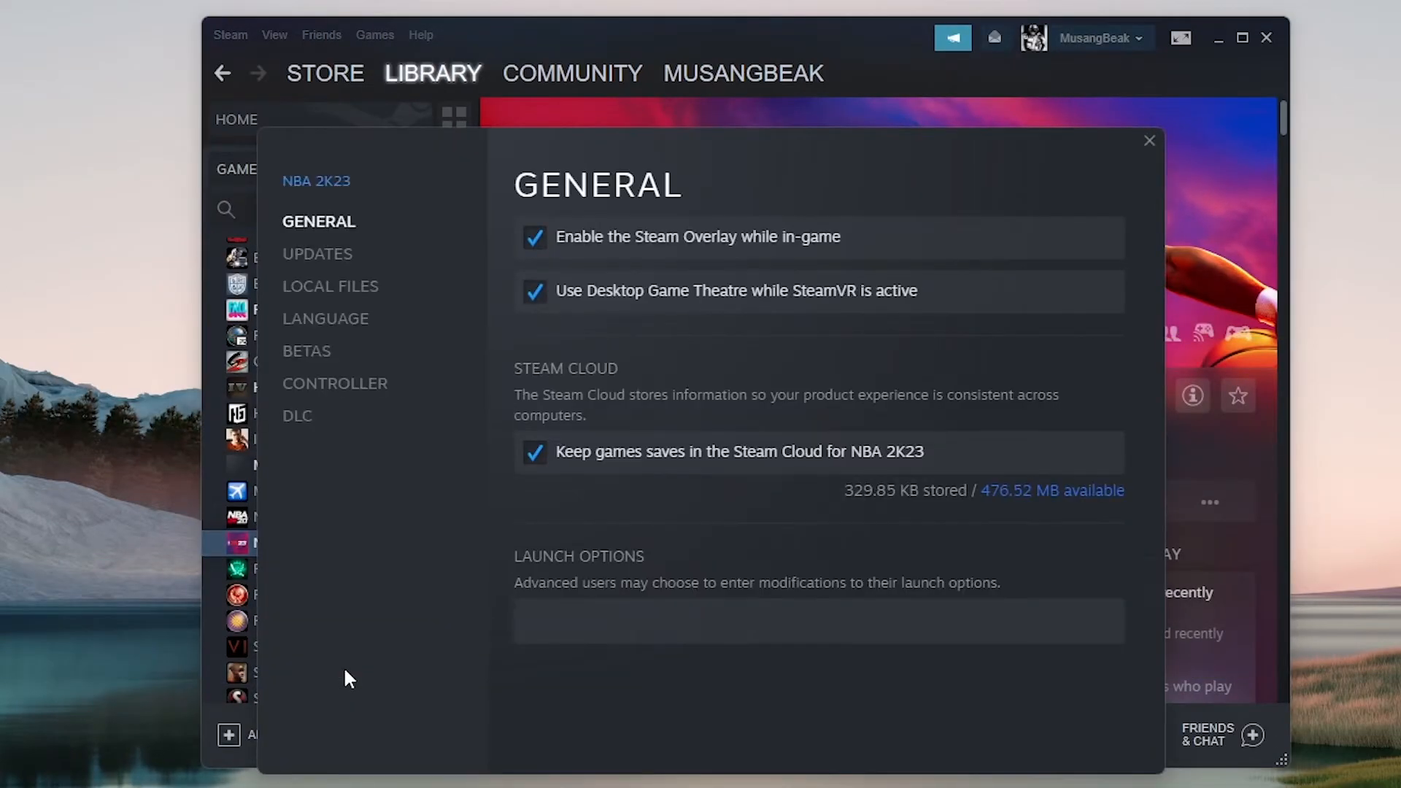
pyautogui.moveTo(349, 489)
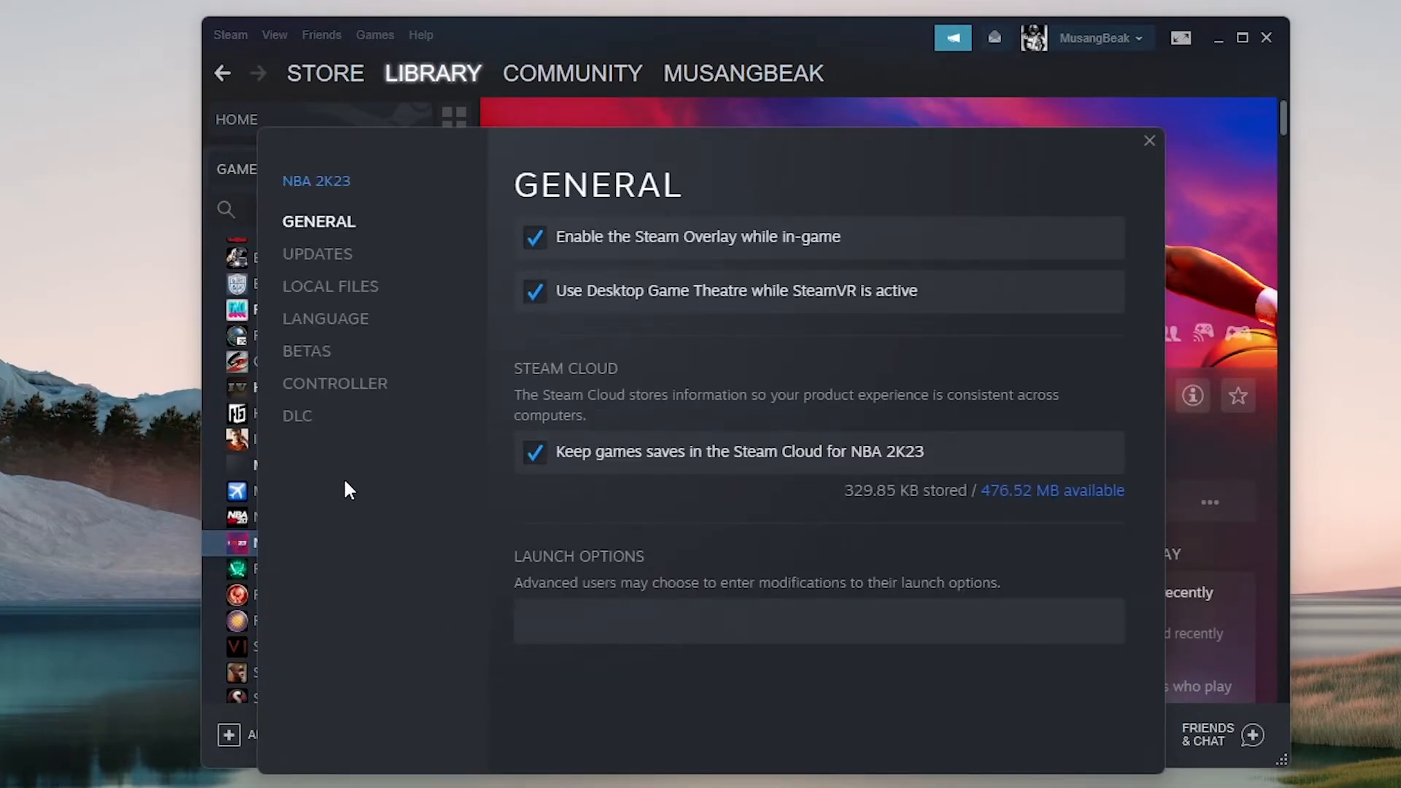
pyautogui.click(330, 286)
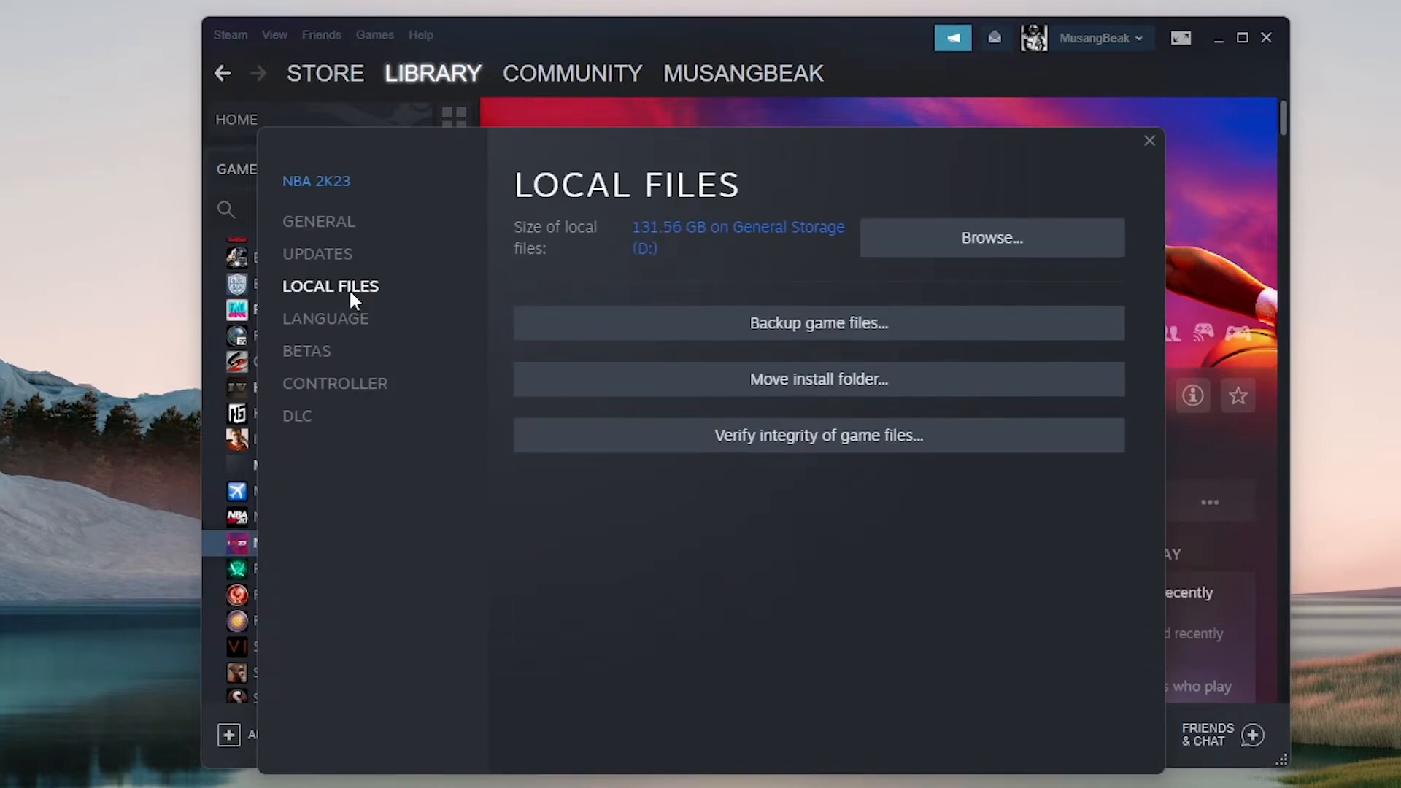
pyautogui.moveTo(849, 442)
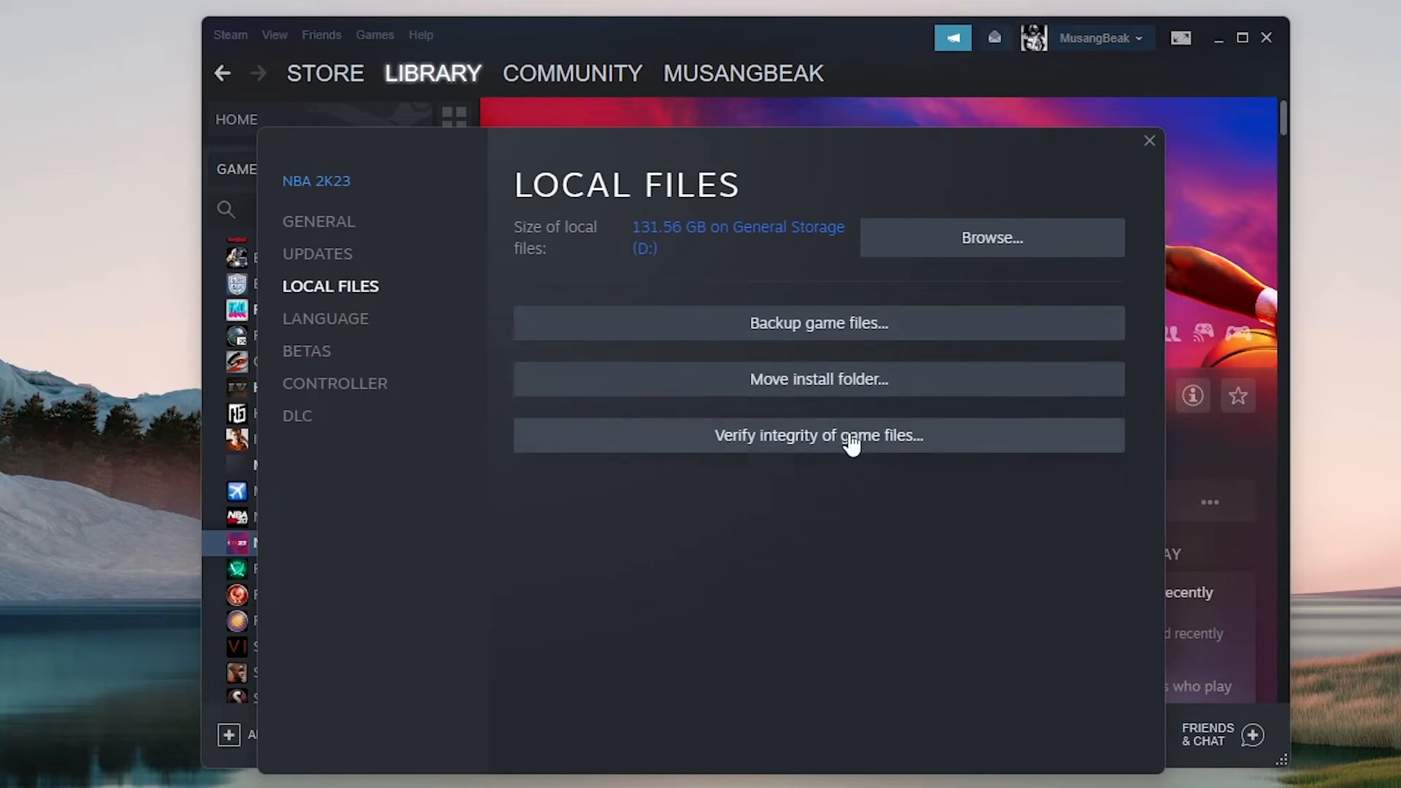
# Start verifying NBA 2K23's game files and return to Steam's client Settings for the Downloads page
pyautogui.click(818, 435)
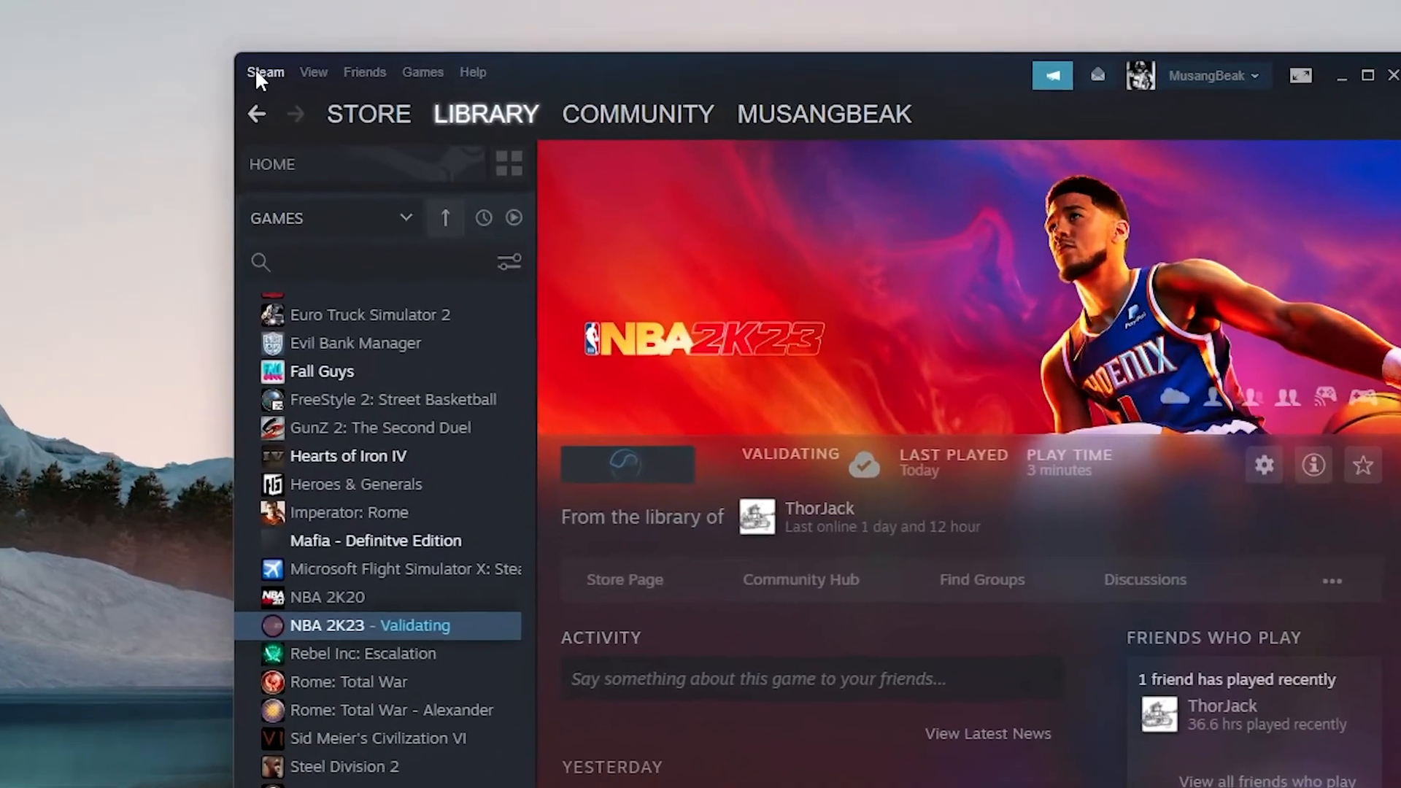
pyautogui.click(264, 73)
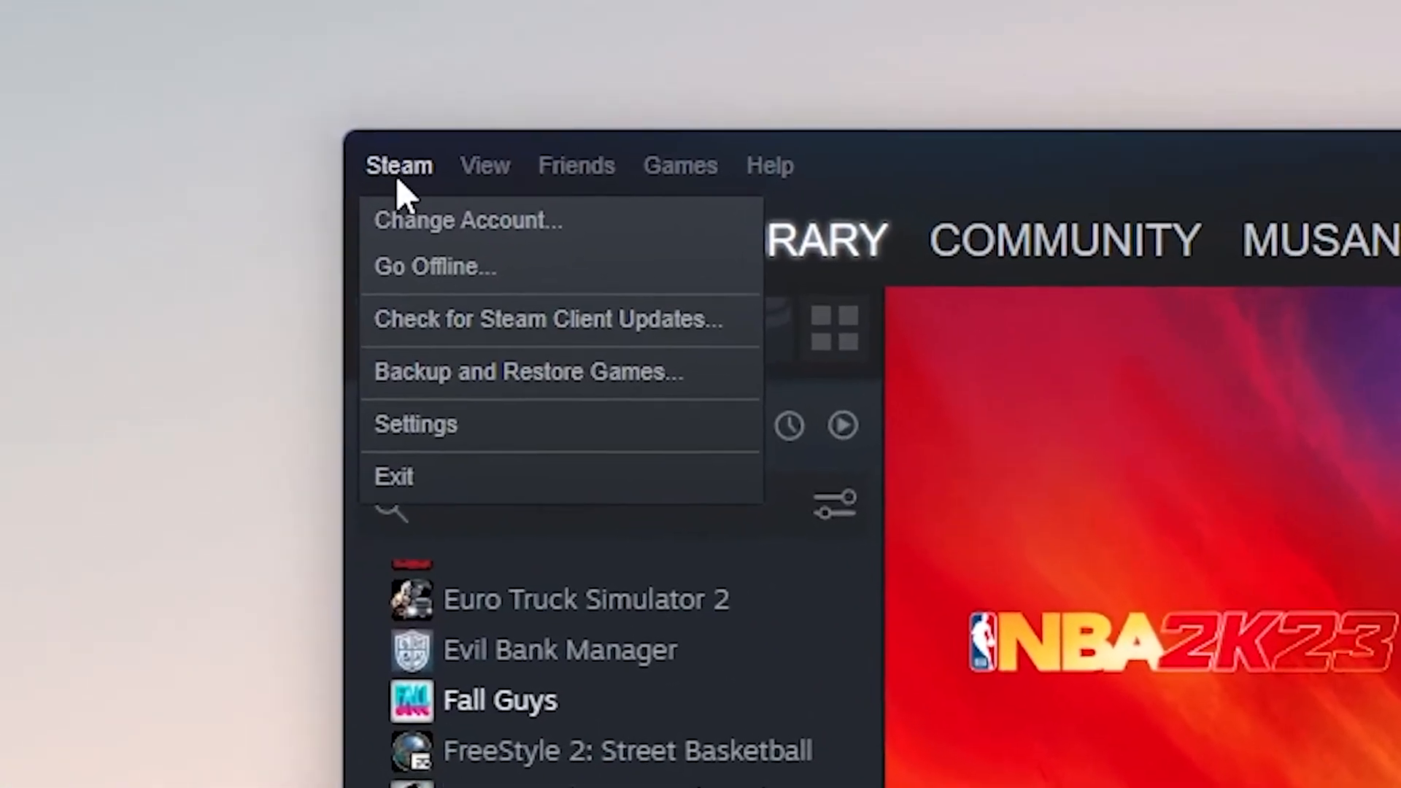
pyautogui.click(416, 424)
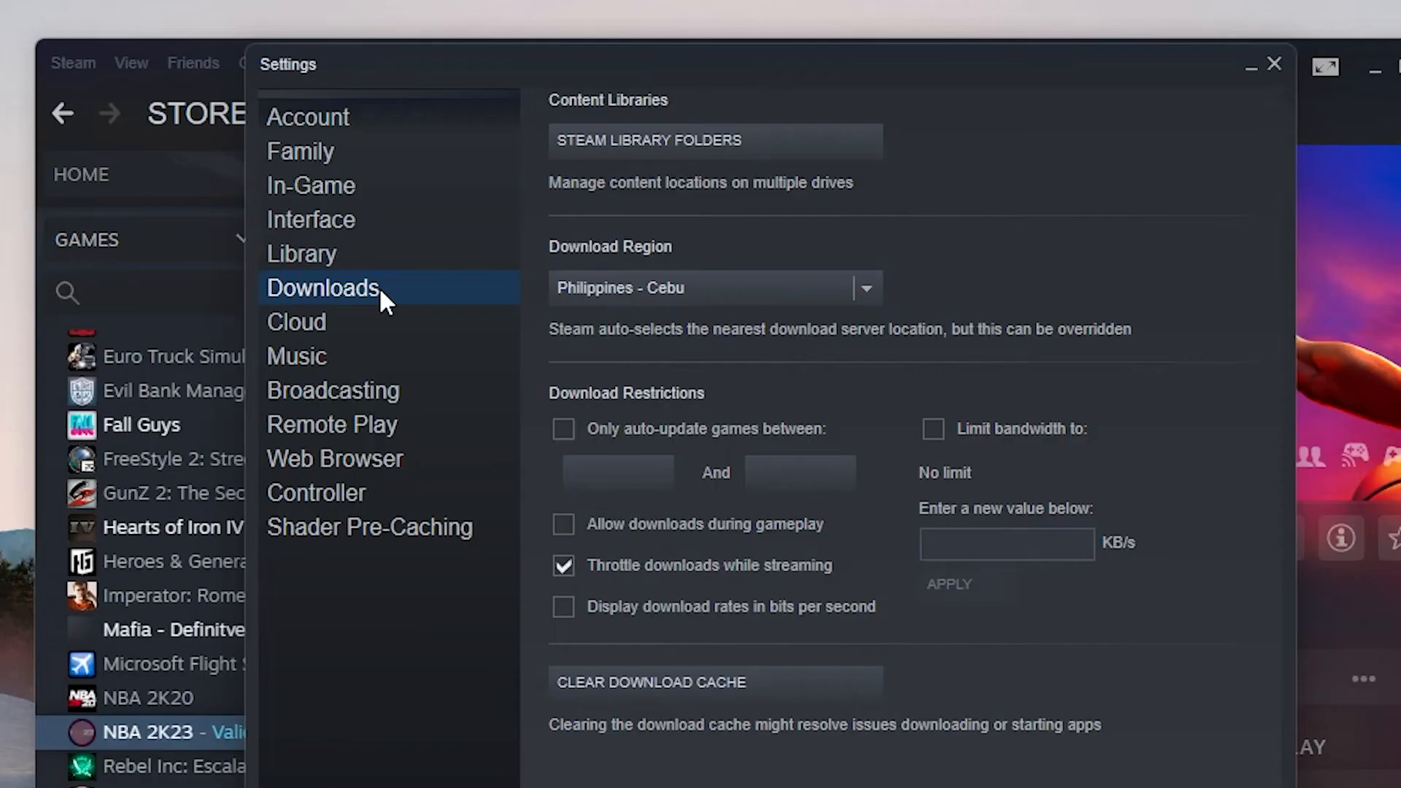